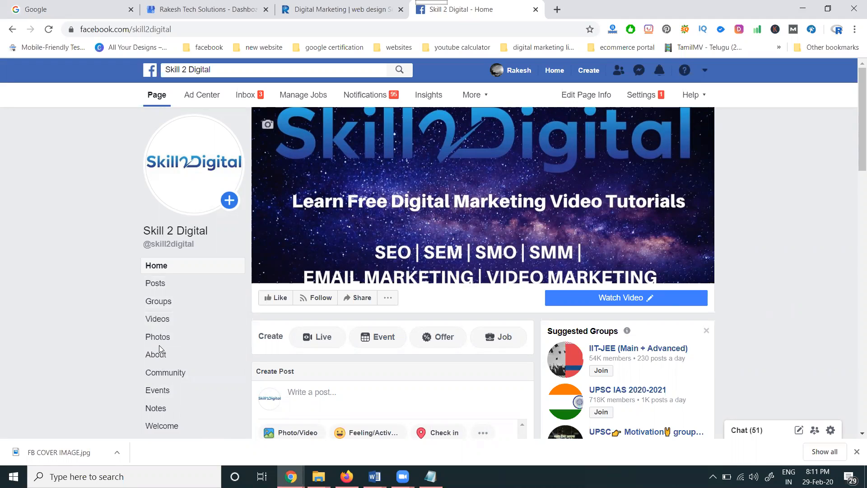
{"action": "mouse_move", "coordinate": [475, 133]}
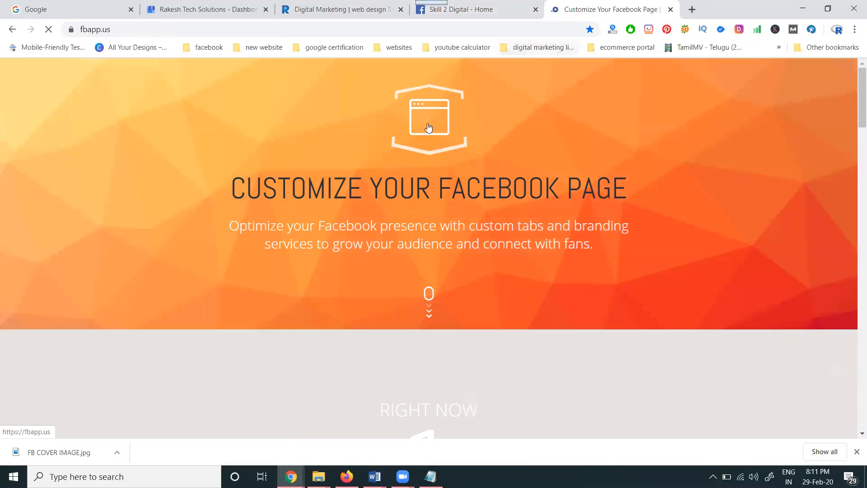
Step: Open fbapp.us's Instagram tab app and start Add App to Your Page
{"action": "scroll", "scroll_direction": "down", "scroll_amount": 3}
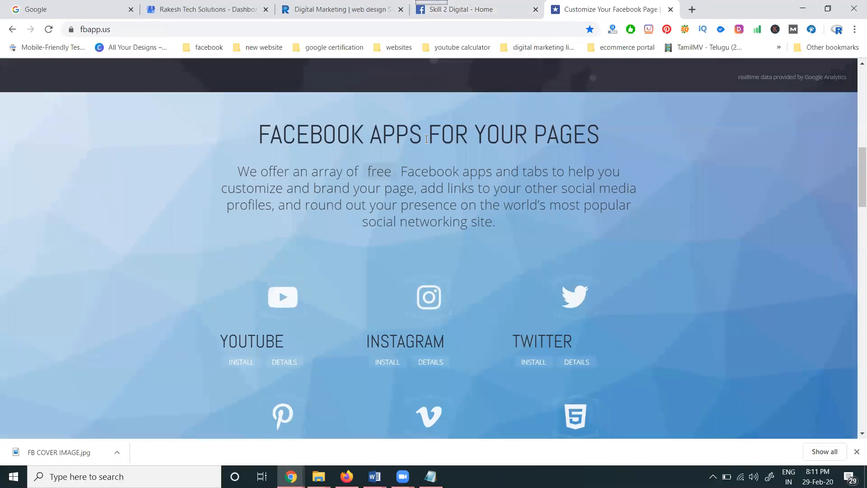
{"action": "scroll", "scroll_direction": "down", "scroll_amount": 3}
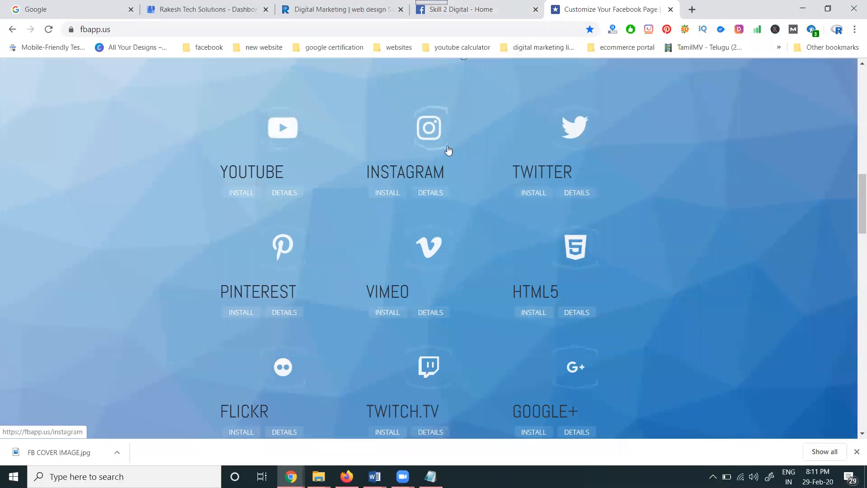
{"action": "scroll", "scroll_direction": "down", "scroll_amount": 3}
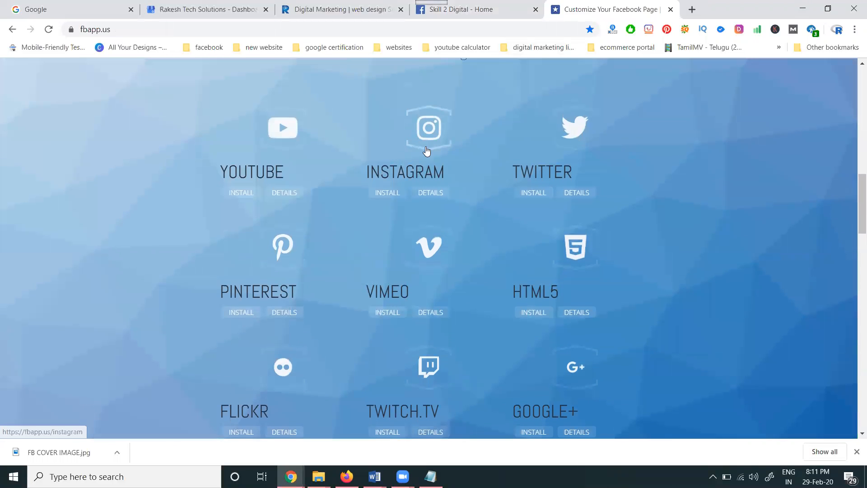
{"action": "left_click", "coordinate": [404, 127]}
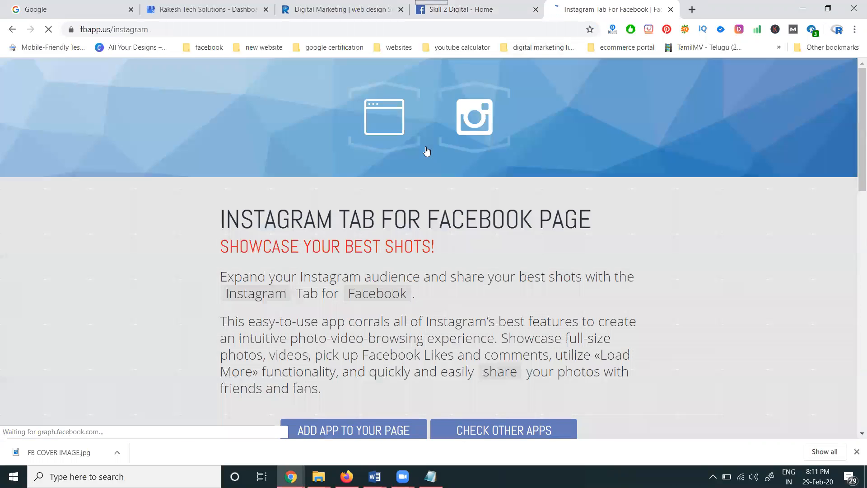
{"action": "scroll", "scroll_direction": "down", "scroll_amount": 3}
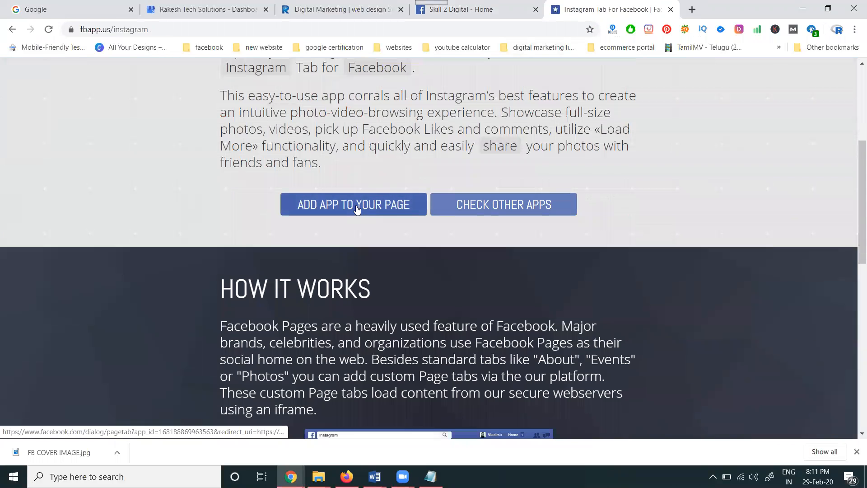
{"action": "left_click", "coordinate": [353, 204]}
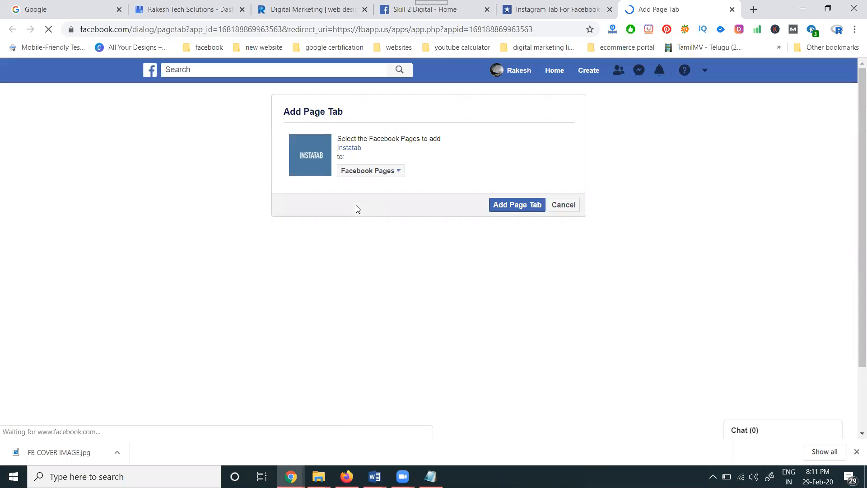
Step: Choose Skill 2 Digital in the Facebook Pages dropdown and add the Instatab page tab
{"action": "left_click", "coordinate": [370, 170]}
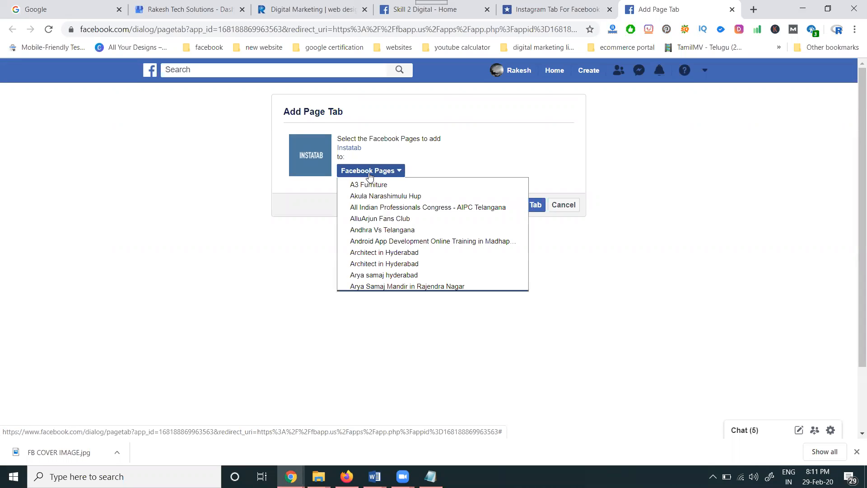
{"action": "scroll", "scroll_direction": "down", "scroll_amount": 3}
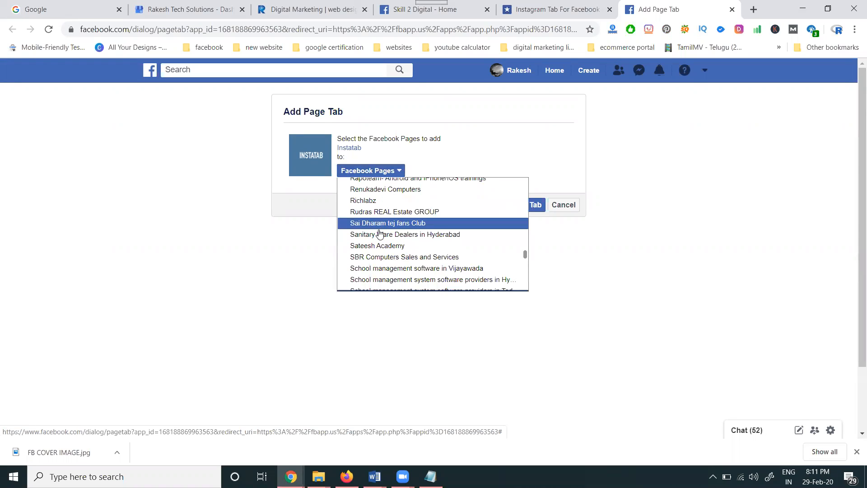
{"action": "scroll", "scroll_direction": "down", "scroll_amount": 3}
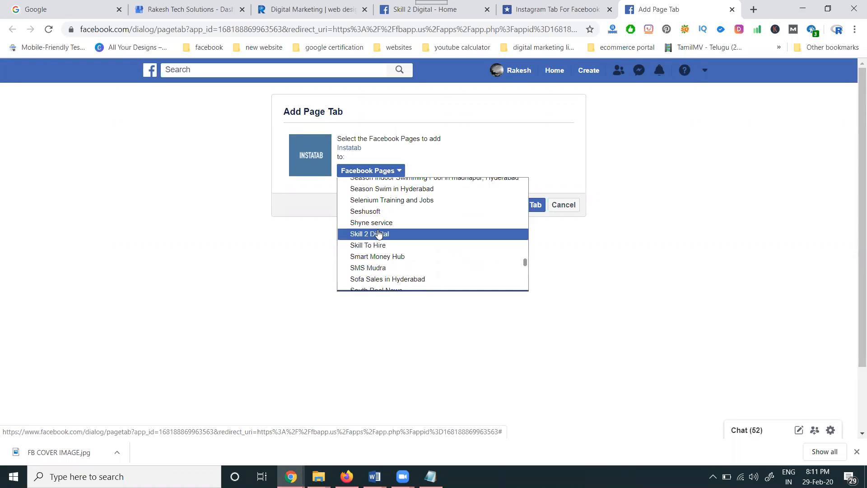
{"action": "left_click", "coordinate": [371, 233]}
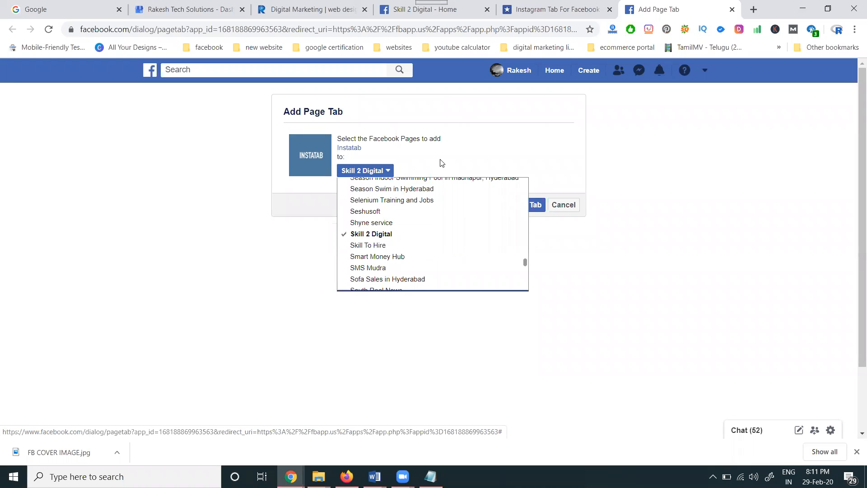
{"action": "left_click", "coordinate": [516, 205]}
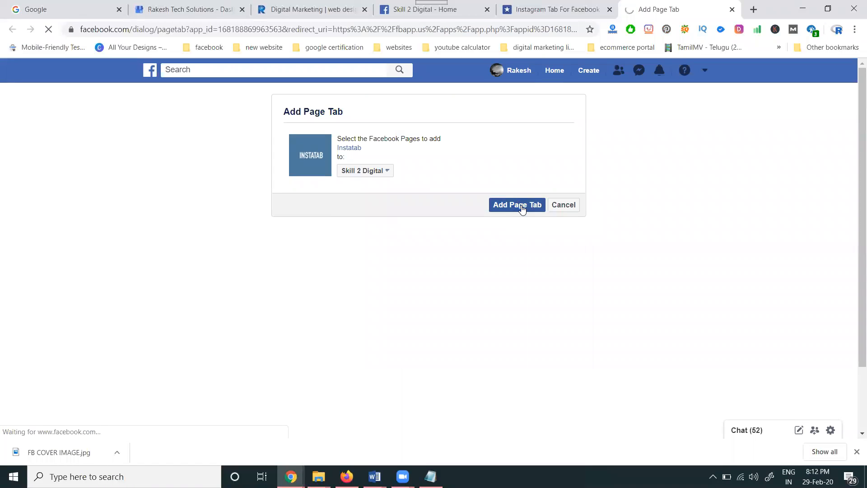
{"action": "left_click", "coordinate": [517, 205]}
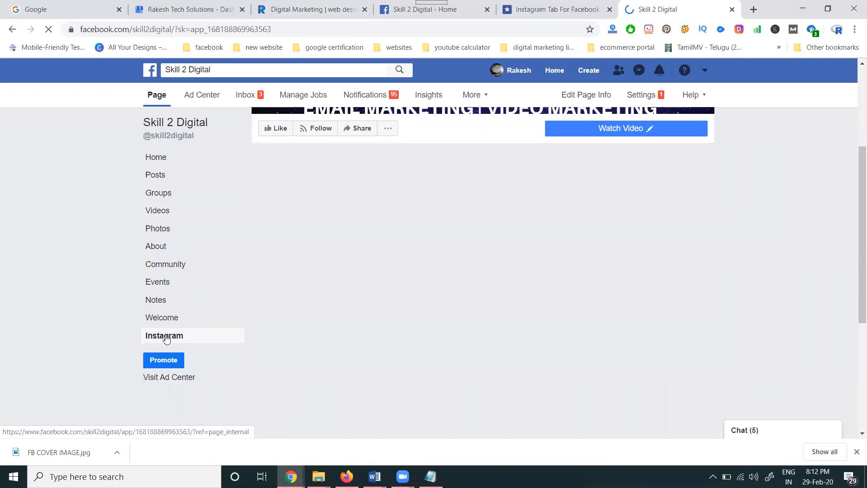
Step: Open Skill 2 Digital's Instagram tab settings and select the existing Instagram username
{"action": "left_click", "coordinate": [155, 159]}
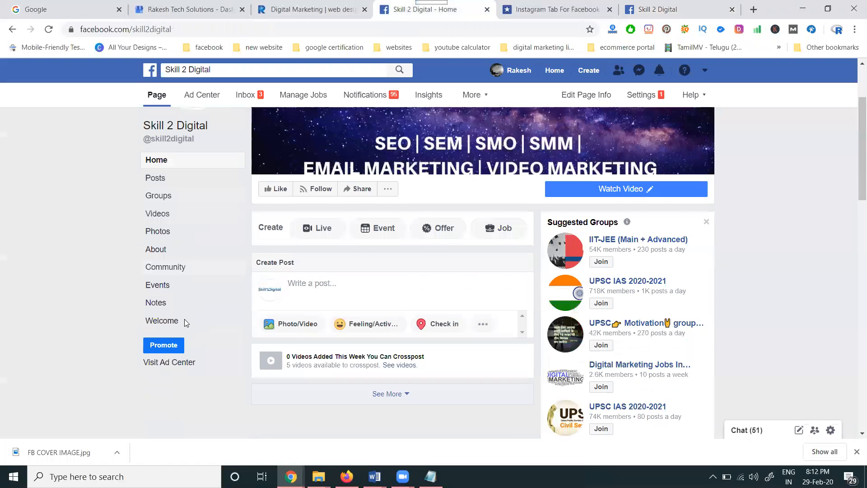
{"action": "scroll", "scroll_direction": "down", "scroll_amount": 3}
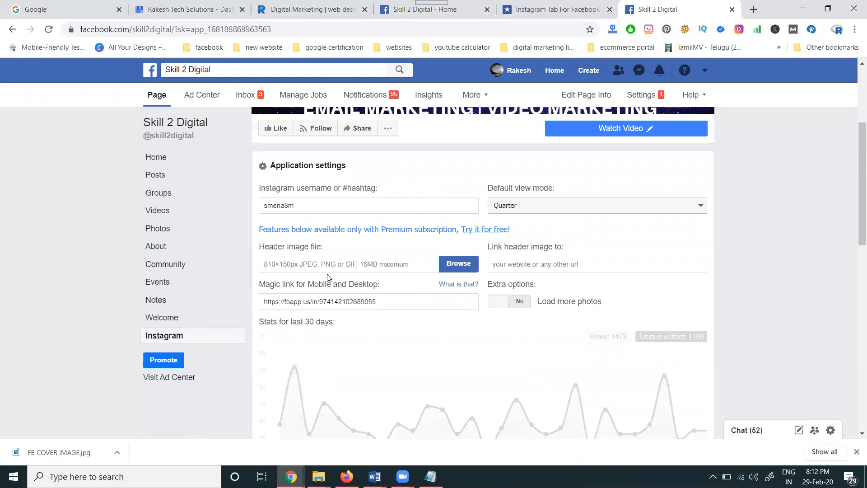
{"action": "double_click", "coordinate": [278, 205]}
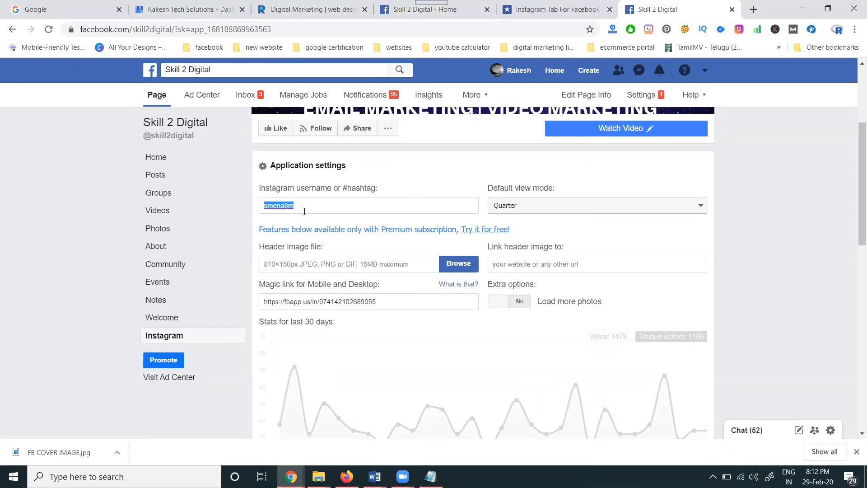
{"action": "left_click", "coordinate": [753, 9]}
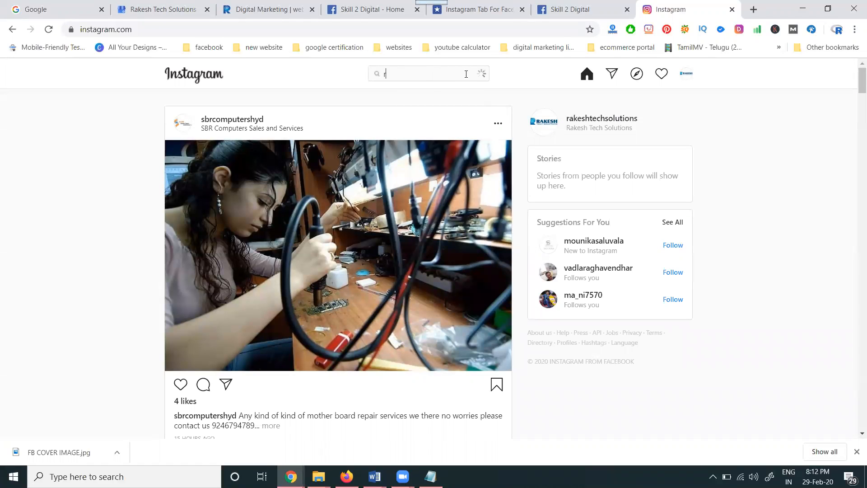
Step: Search Instagram for 'rakesh', open the rakeshseo profile, and carry its username back
{"action": "type", "text": "rakesh"}
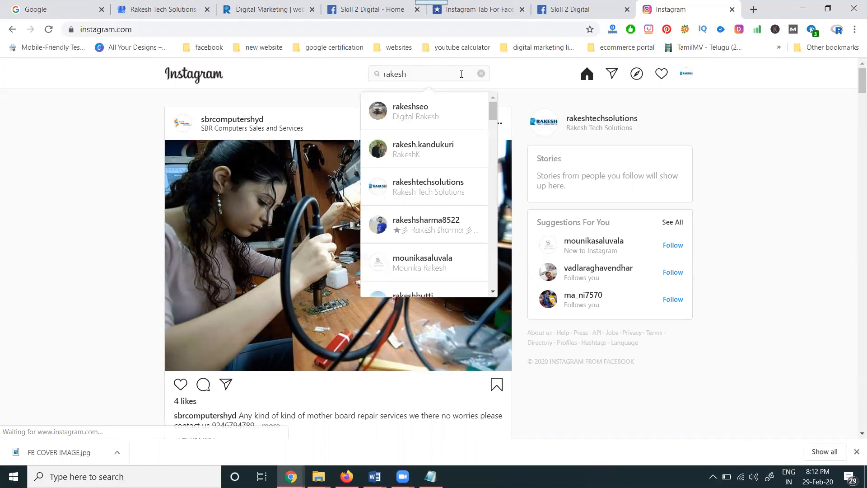
{"action": "left_click", "coordinate": [410, 110]}
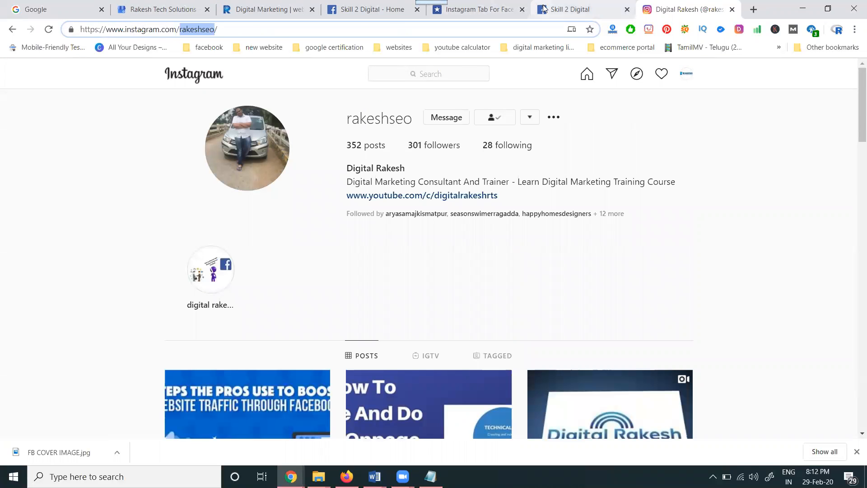
{"action": "left_click", "coordinate": [564, 10]}
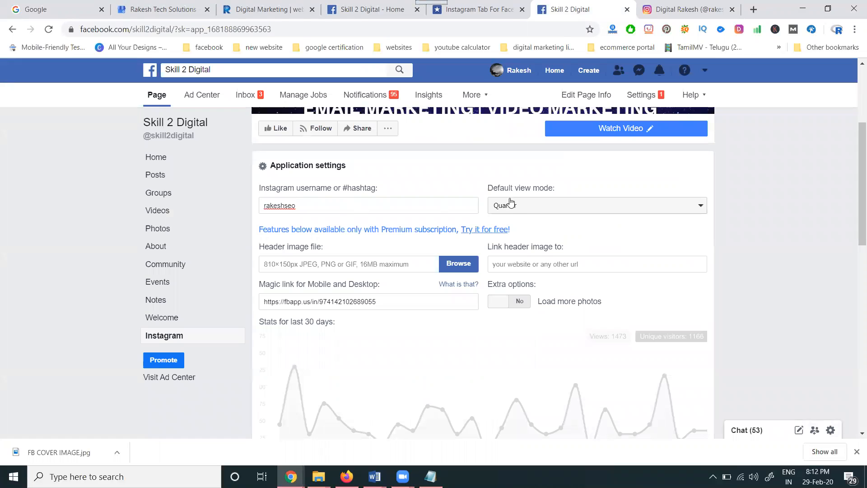
Step: Change the Instagram tab's default view mode, settling on Thumbnail
{"action": "left_click", "coordinate": [596, 205]}
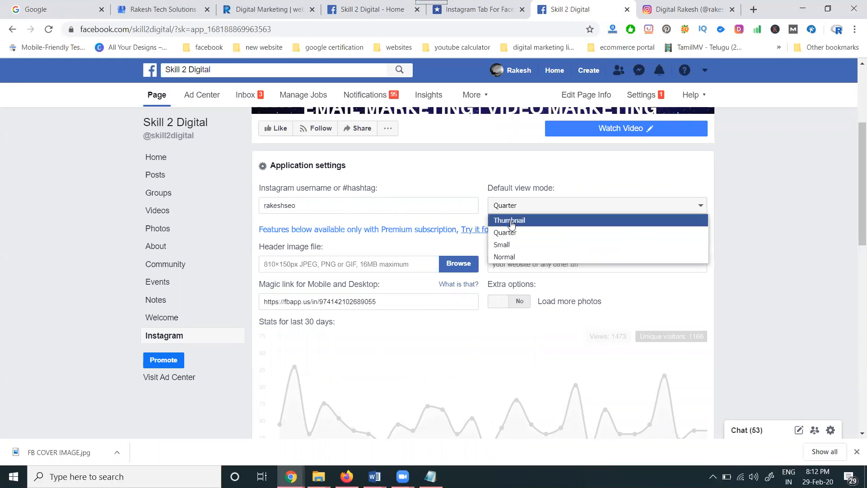
{"action": "mouse_move", "coordinate": [503, 257]}
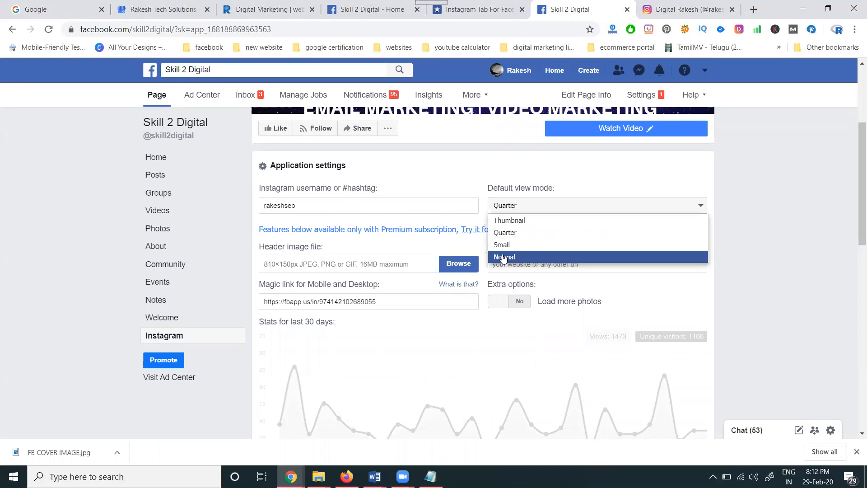
{"action": "left_click", "coordinate": [504, 256]}
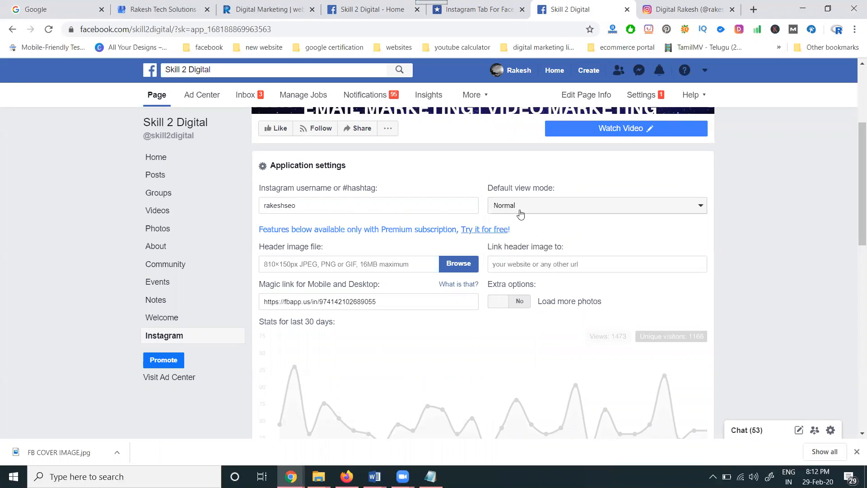
{"action": "left_click", "coordinate": [596, 205]}
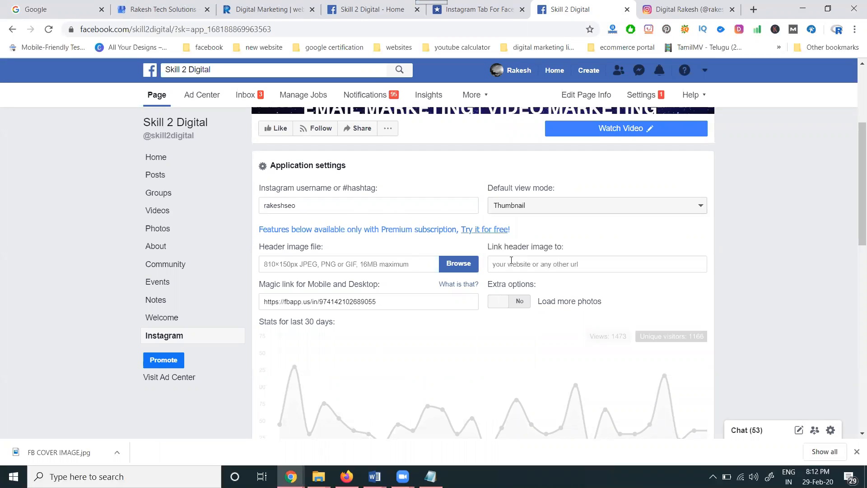
{"action": "mouse_move", "coordinate": [545, 98]}
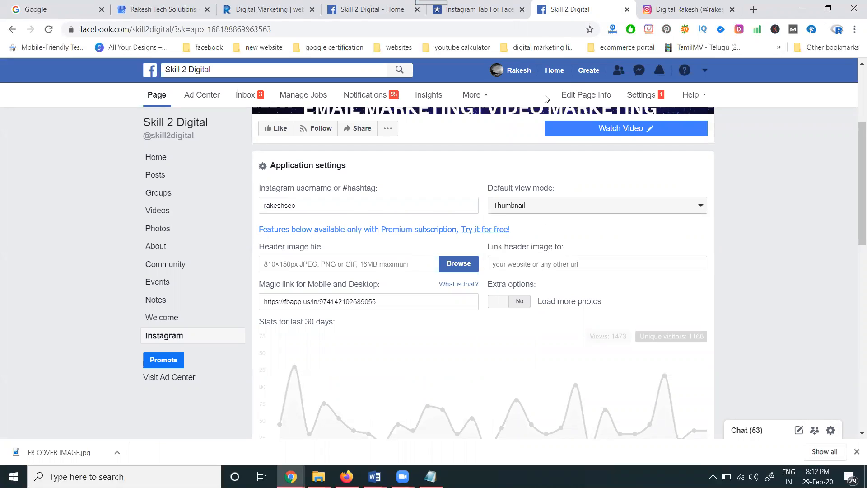
Step: Open the Rakesh Tech Solutions Blogs page in a new tab to copy its URL
{"action": "left_click", "coordinate": [754, 9]}
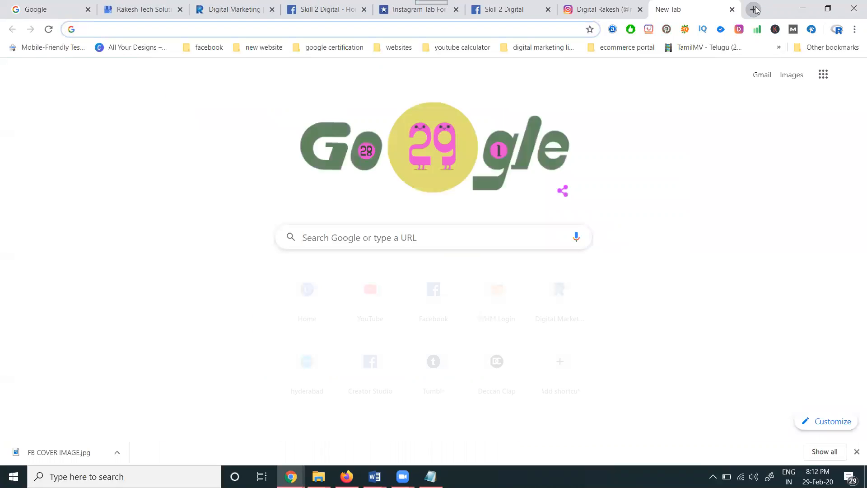
{"action": "left_click", "coordinate": [232, 9]}
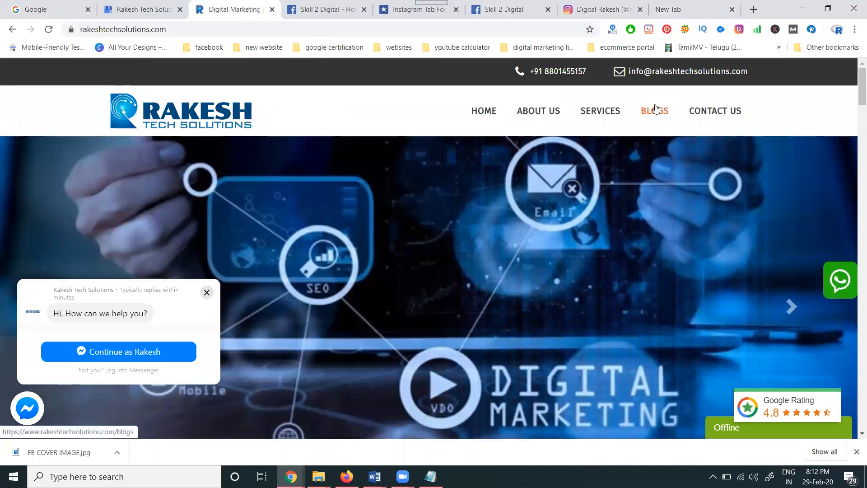
{"action": "left_click", "coordinate": [654, 111]}
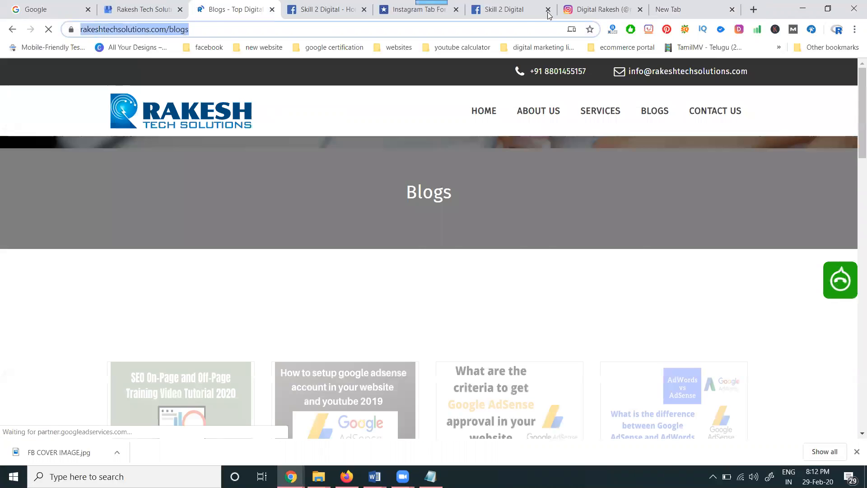
{"action": "left_click", "coordinate": [509, 9]}
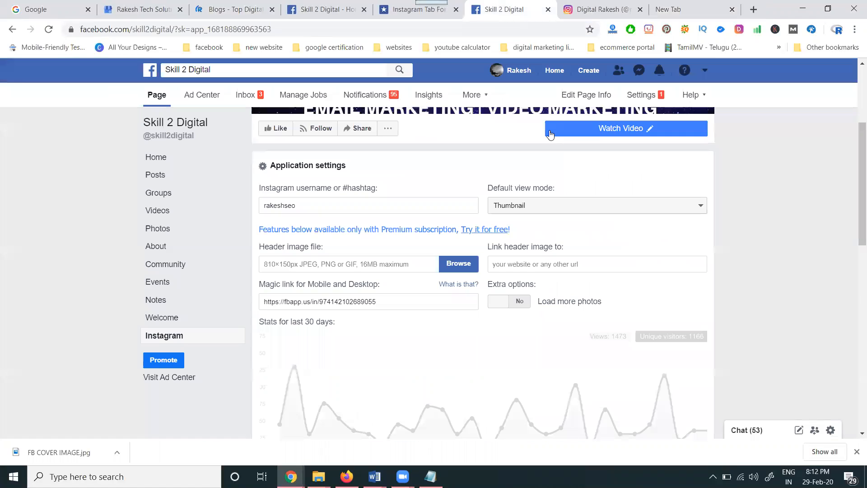
Step: Link the header image to rakeshtechsolutions.com/blogs and view the Instagram tab's rakeshseo feed
{"action": "type", "text": "https://www.rakeshtechsolutions.com/blogs"}
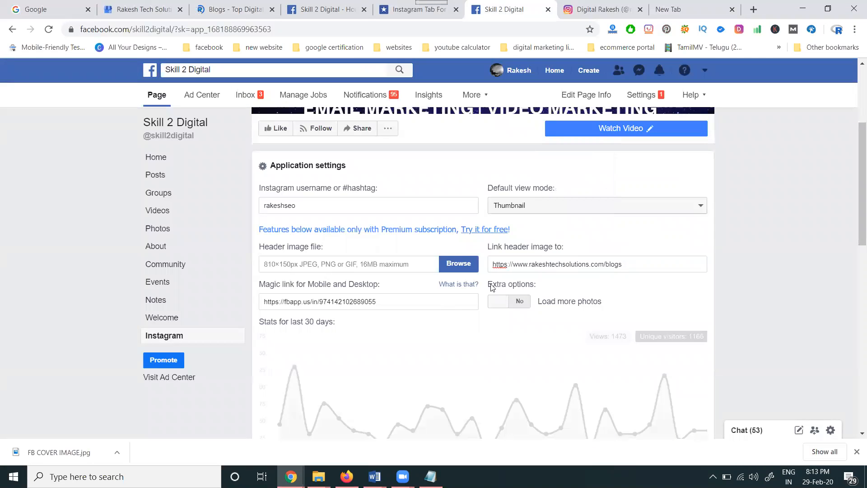
{"action": "scroll", "scroll_direction": "down", "scroll_amount": 3}
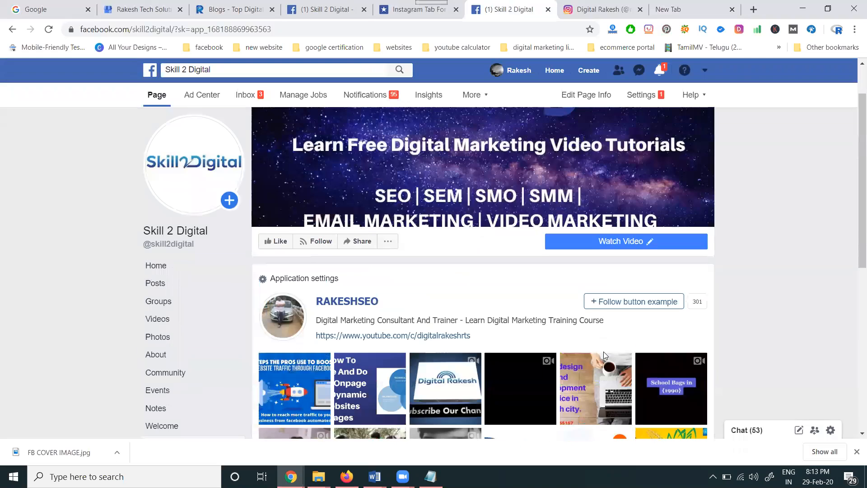
{"action": "left_click", "coordinate": [163, 335]}
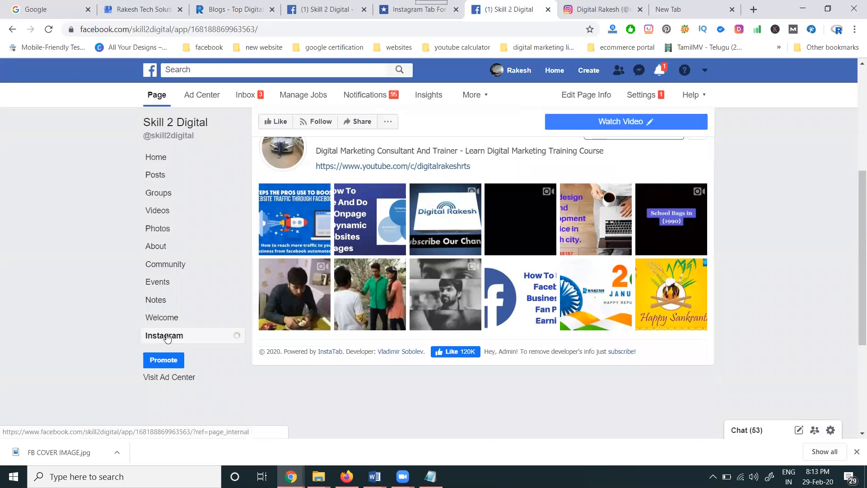
{"action": "left_click", "coordinate": [163, 335]}
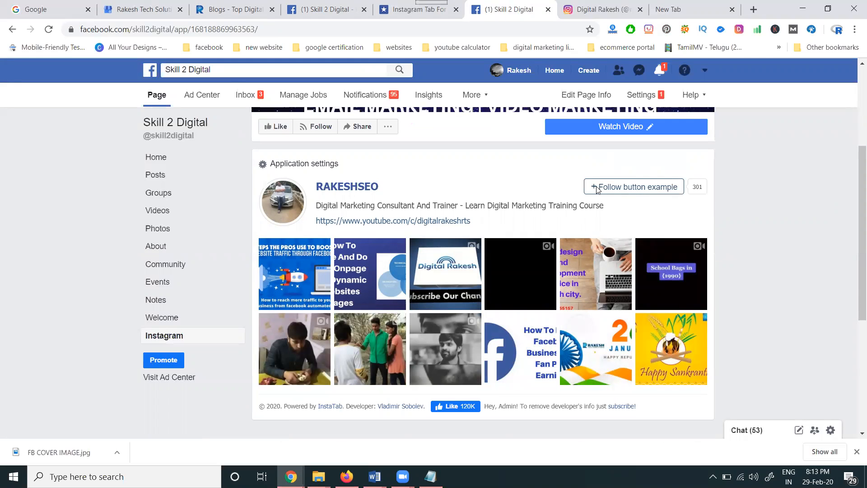
{"action": "mouse_move", "coordinate": [474, 200]}
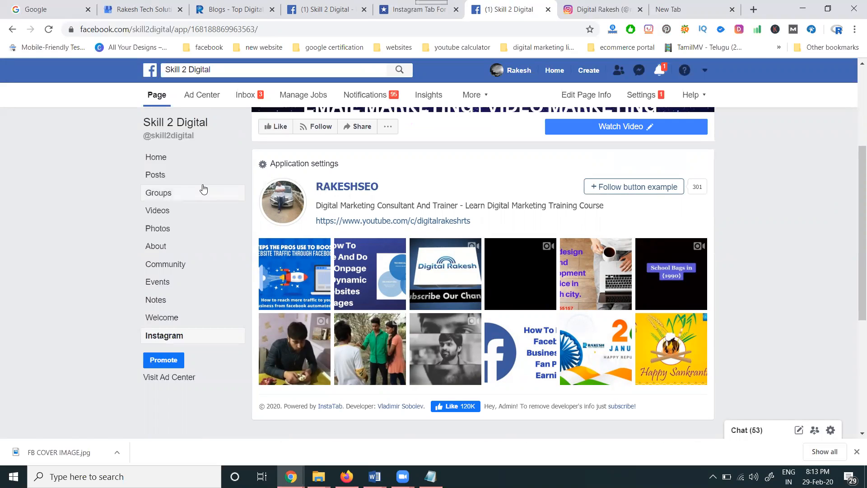
{"action": "mouse_move", "coordinate": [600, 9]}
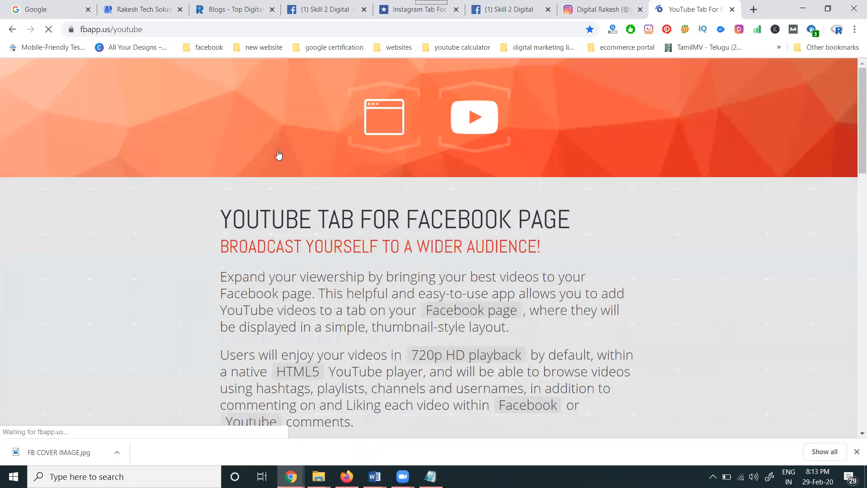
Step: Pick Skill 2 Digital in the Facebook Pages dropdown and submit Add Page Tab for YouTube
{"action": "left_click", "coordinate": [370, 171]}
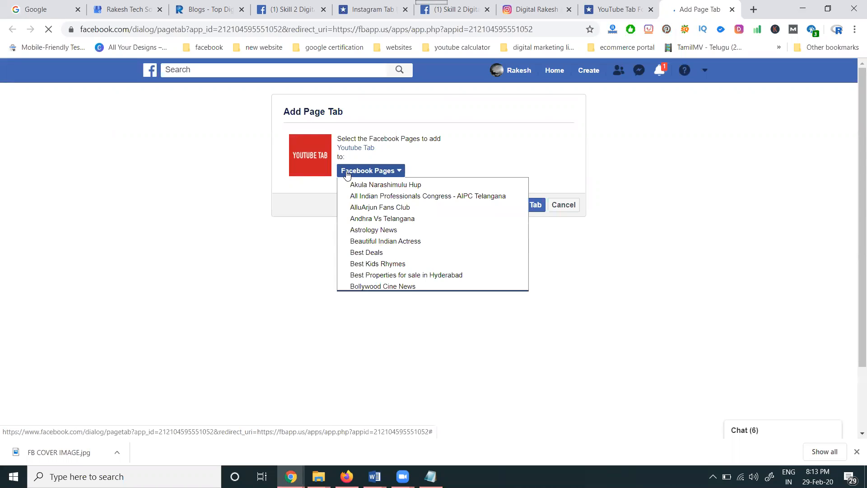
{"action": "scroll", "scroll_direction": "down", "scroll_amount": 3}
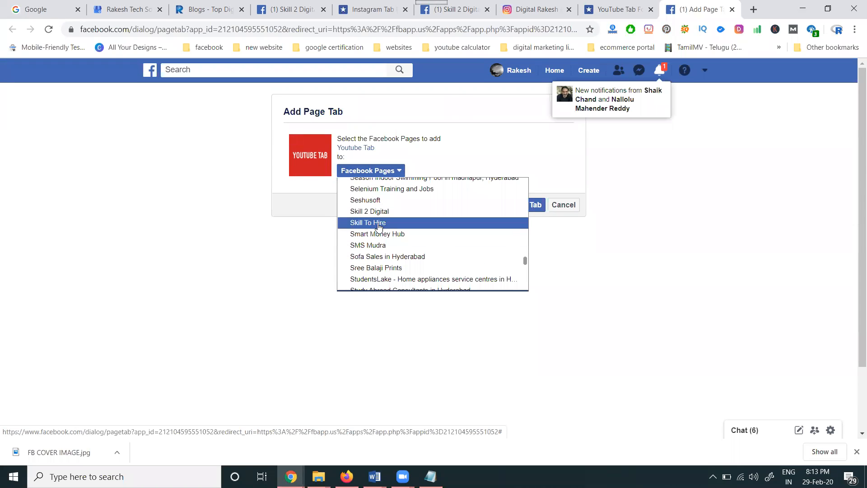
{"action": "left_click", "coordinate": [371, 210]}
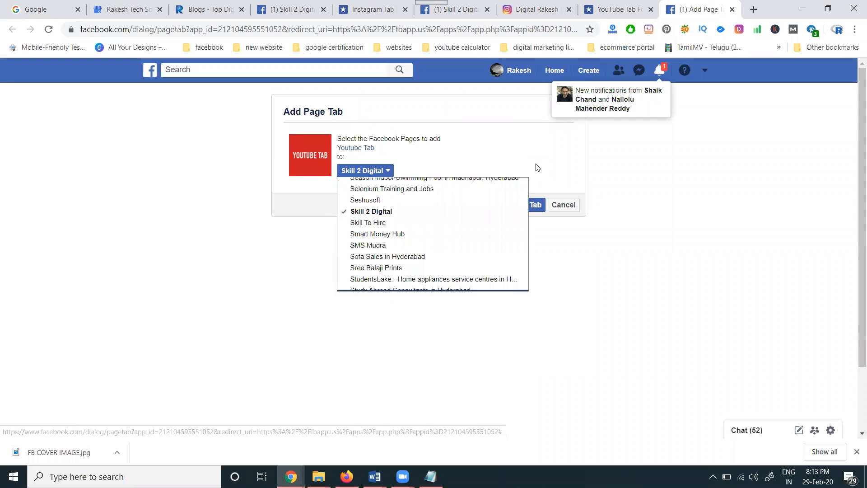
{"action": "left_click", "coordinate": [516, 205]}
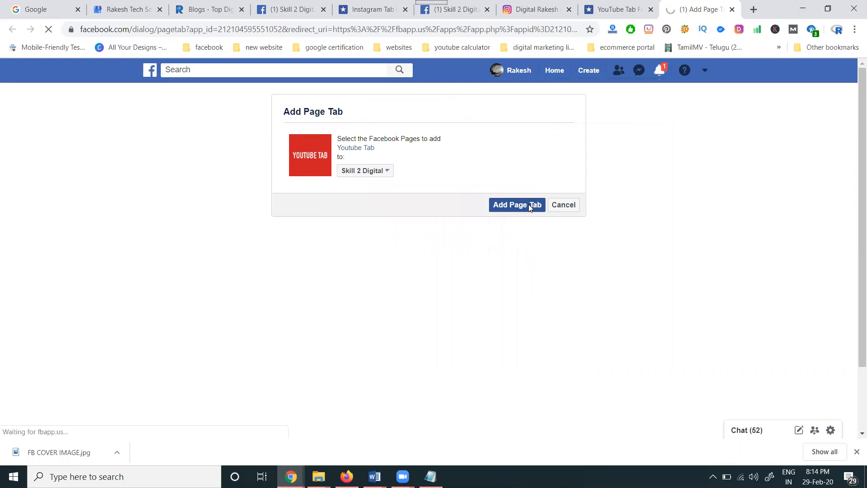
{"action": "left_click", "coordinate": [516, 205]}
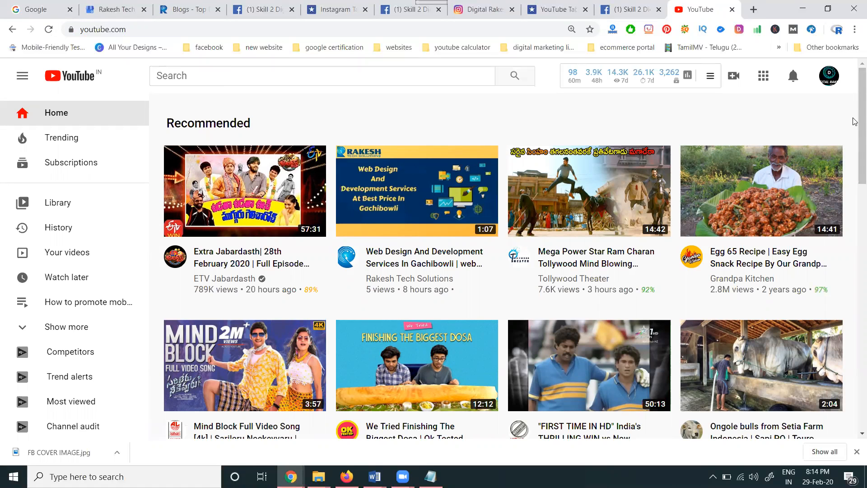
Step: Copy the Digital Rakesh channel ID and paste UCV-41GrbHk3ll4KPAndYxTg into YouTube Channel ID
{"action": "left_click", "coordinate": [828, 76]}
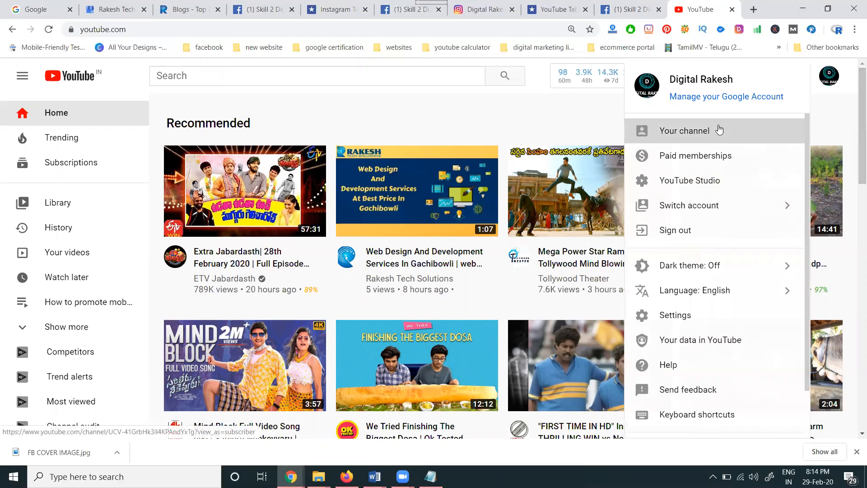
{"action": "left_click", "coordinate": [684, 130]}
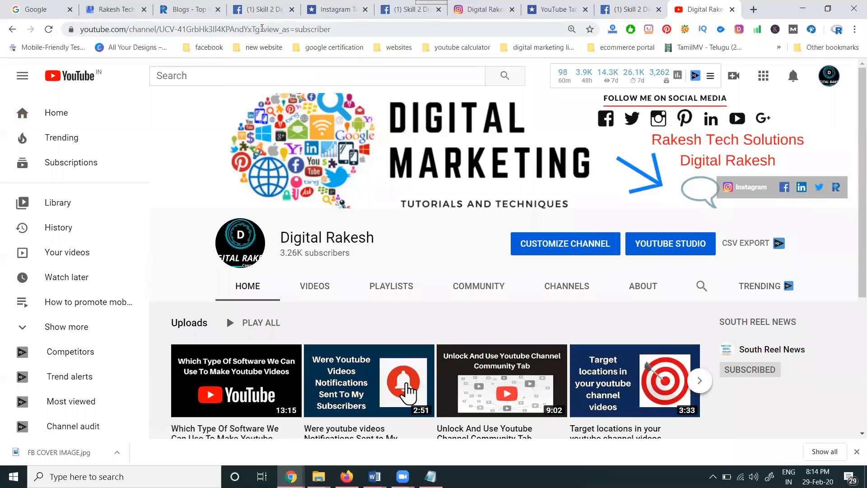
{"action": "double_click", "coordinate": [190, 30]}
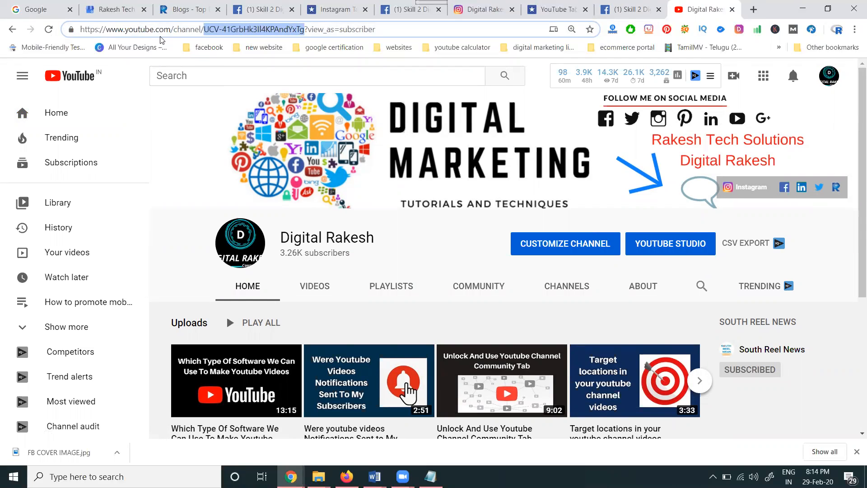
{"action": "left_click", "coordinate": [628, 9]}
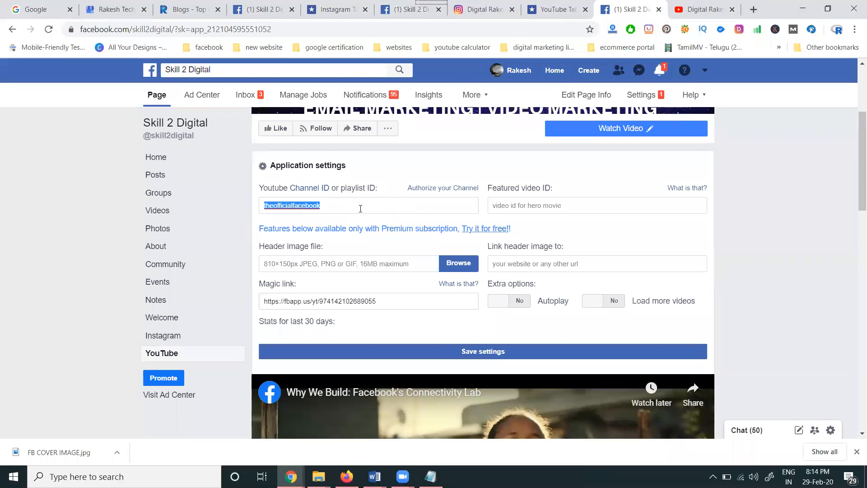
{"action": "type", "text": "UCV-41GrbHk3ll4KPAndYxTg?view_as=subscriber"}
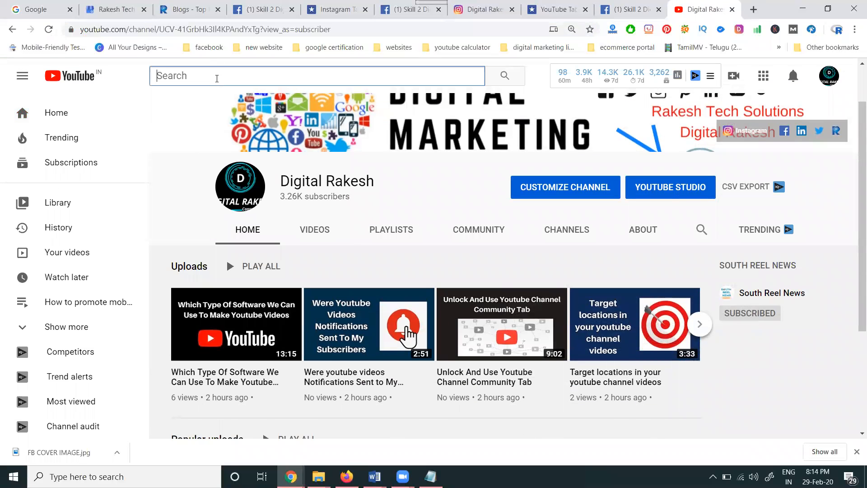
Step: Search YouTube for 'digital rakesh' and open the Madhapur demo class video
{"action": "type", "text": "digital marketing training demo digital"}
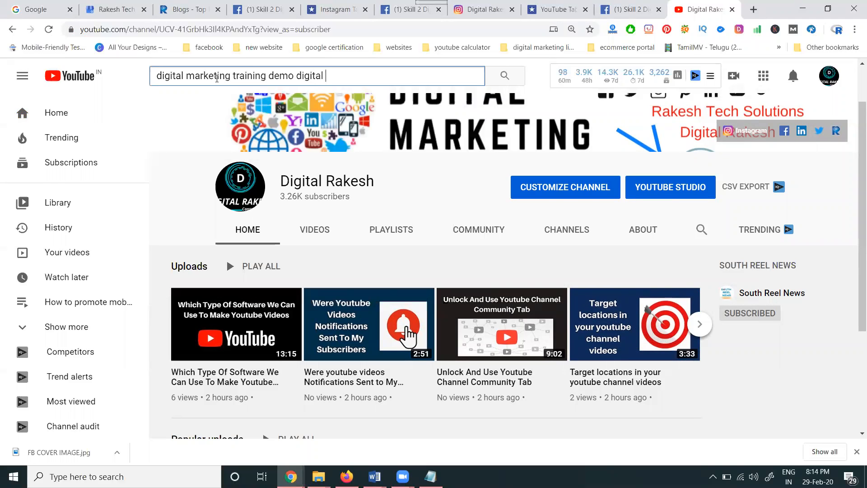
{"action": "type", "text": "rakesh"}
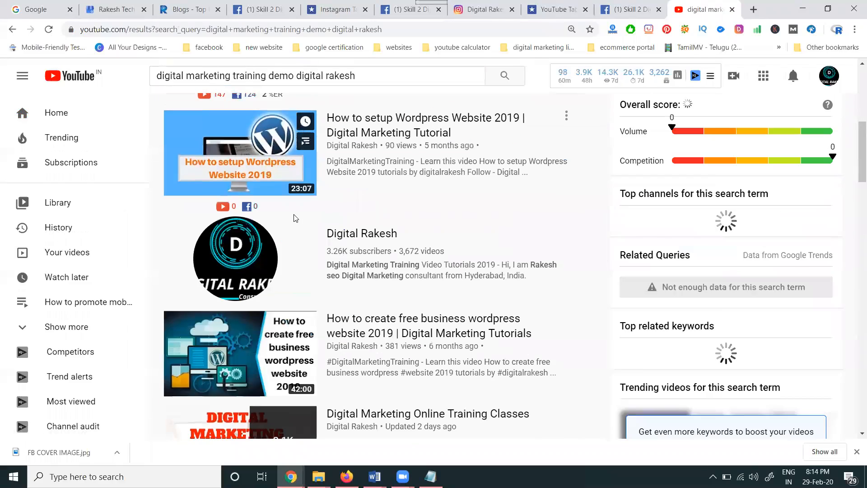
{"action": "scroll", "scroll_direction": "down", "scroll_amount": 3}
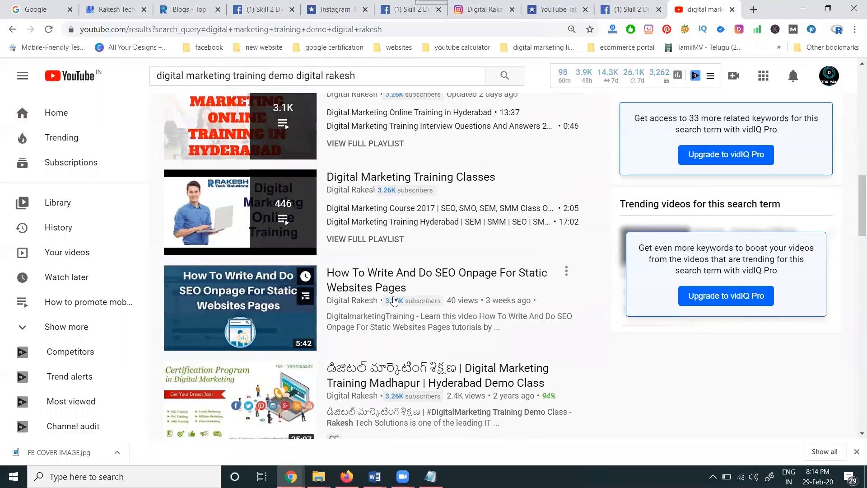
{"action": "left_click", "coordinate": [435, 374]}
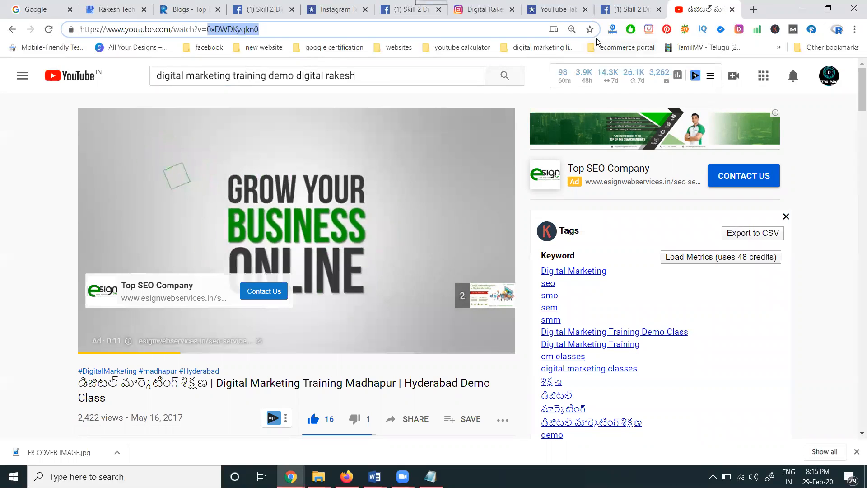
{"action": "left_click", "coordinate": [630, 10]}
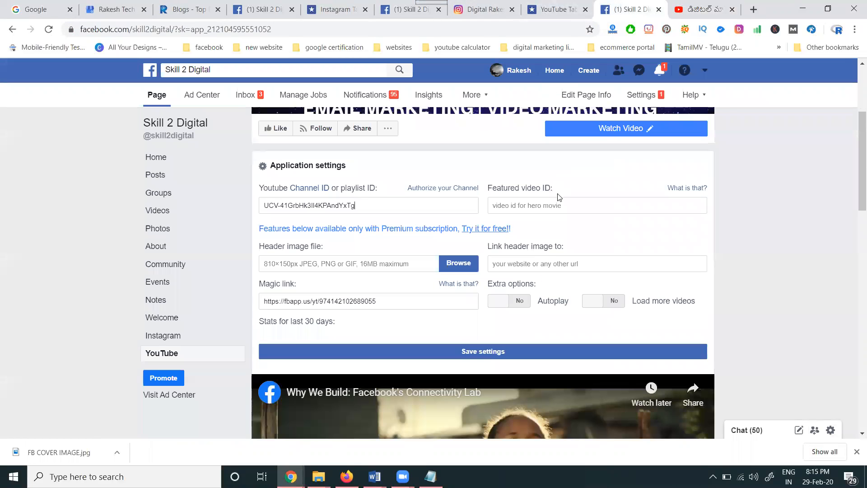
Step: Enter featured video ID 0xDWDKyqkn0 and link the header image to rakeshtechsolutions.com/blogs
{"action": "type", "text": "0xDWDKyqkn0"}
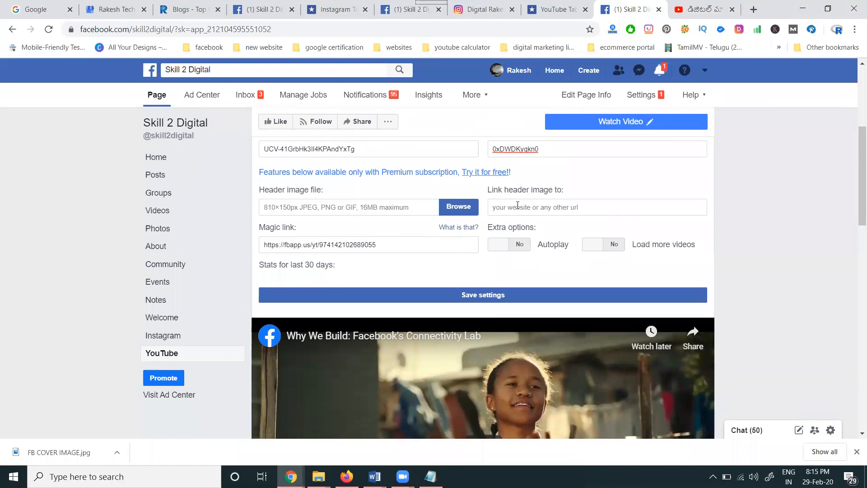
{"action": "mouse_move", "coordinate": [701, 10]}
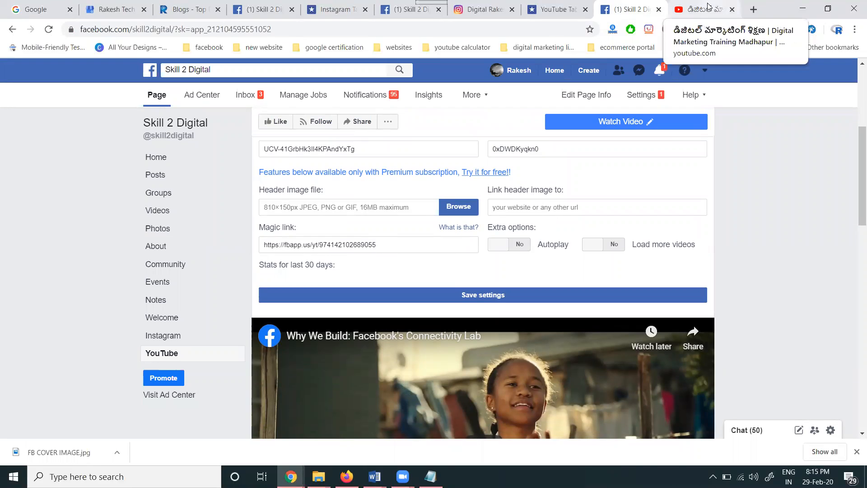
{"action": "left_click", "coordinate": [187, 9]}
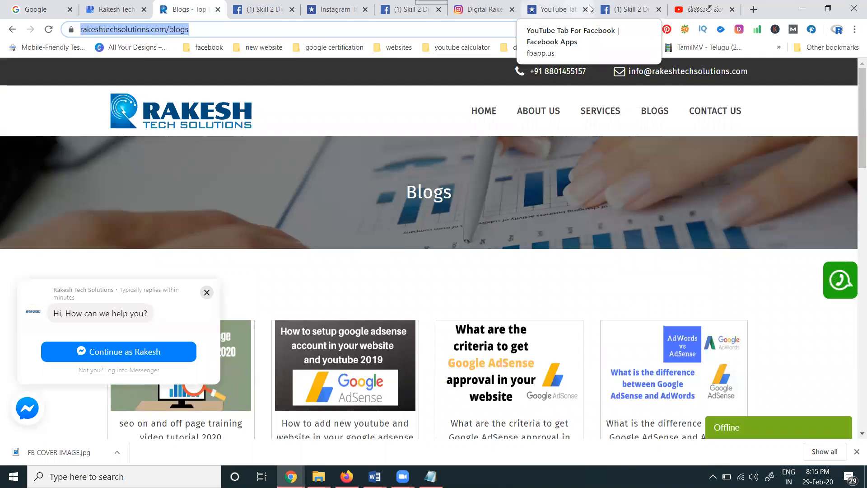
{"action": "left_click", "coordinate": [630, 9]}
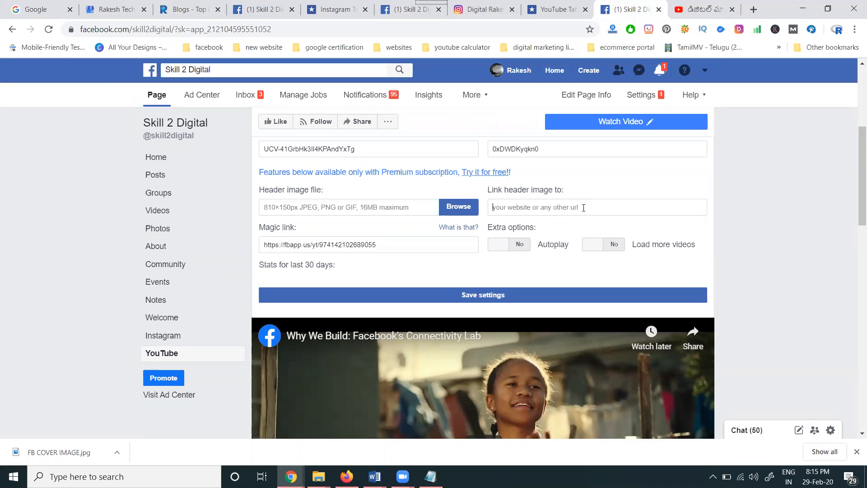
{"action": "type", "text": "https://www.rakeshtechsolutions.com/blogs"}
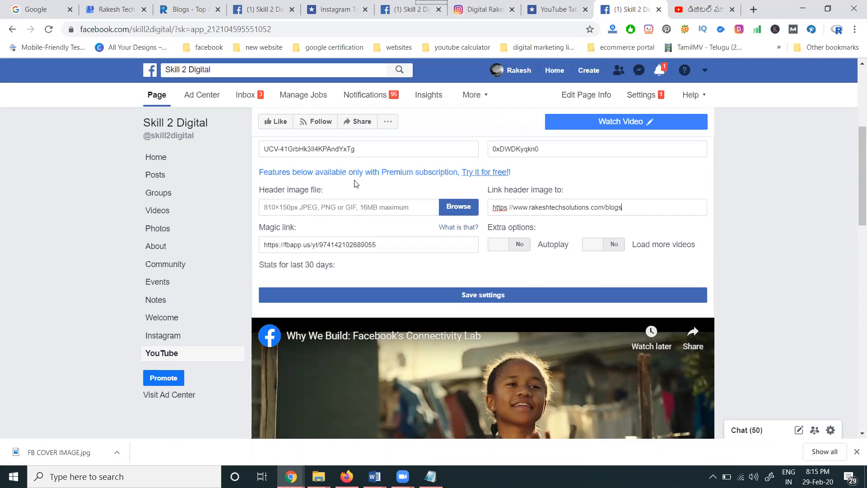
{"action": "mouse_move", "coordinate": [315, 151]}
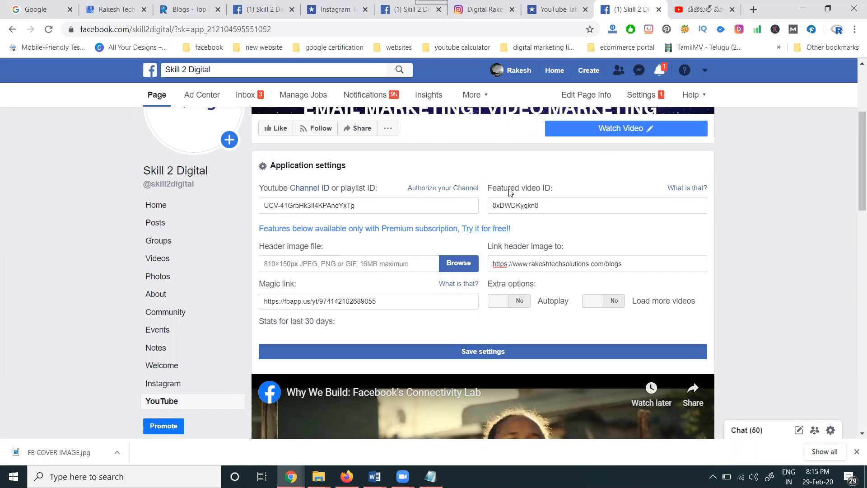
{"action": "left_click", "coordinate": [597, 263]}
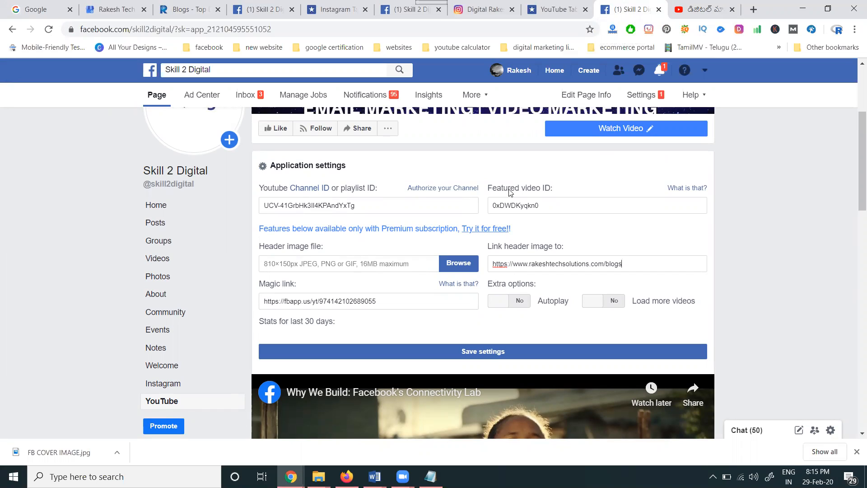
{"action": "mouse_move", "coordinate": [305, 187]}
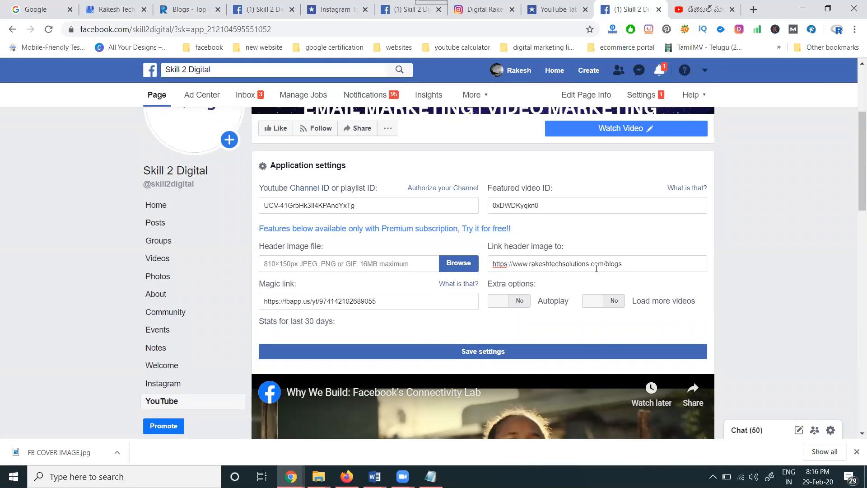
Step: Save the YouTube tab settings and scroll through the channel's video grid on the tab
{"action": "left_click", "coordinate": [596, 263]}
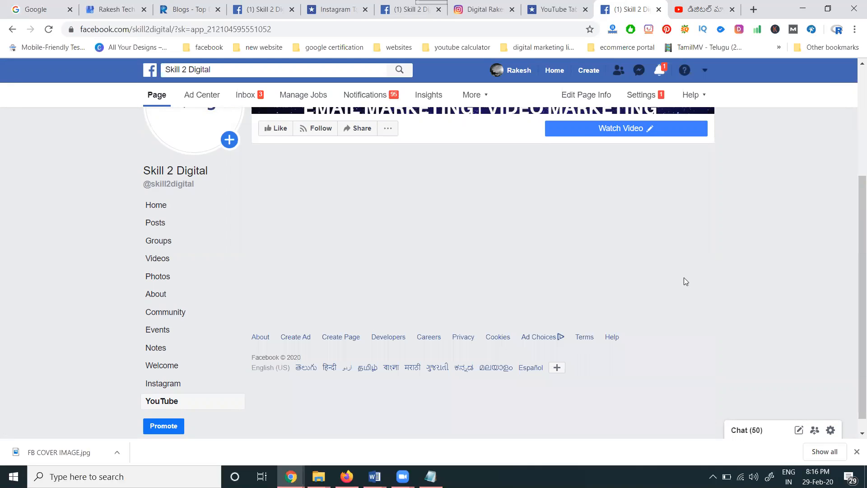
{"action": "left_click", "coordinate": [163, 425]}
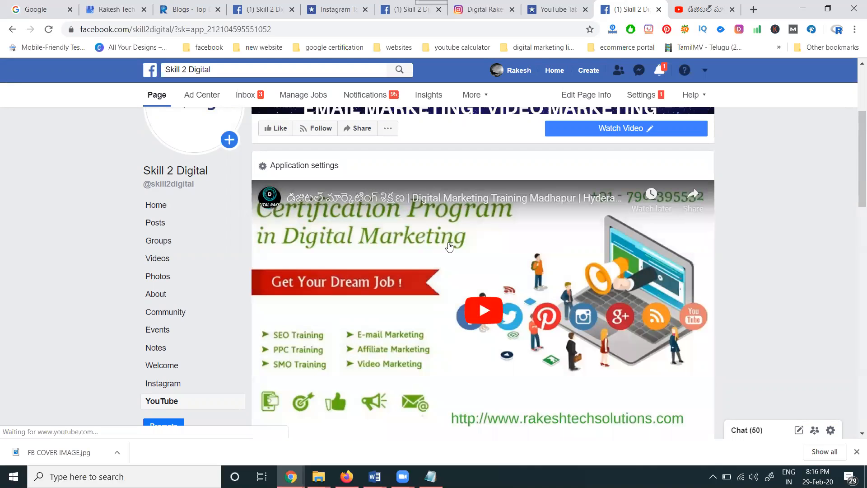
{"action": "scroll", "scroll_direction": "down", "scroll_amount": 3}
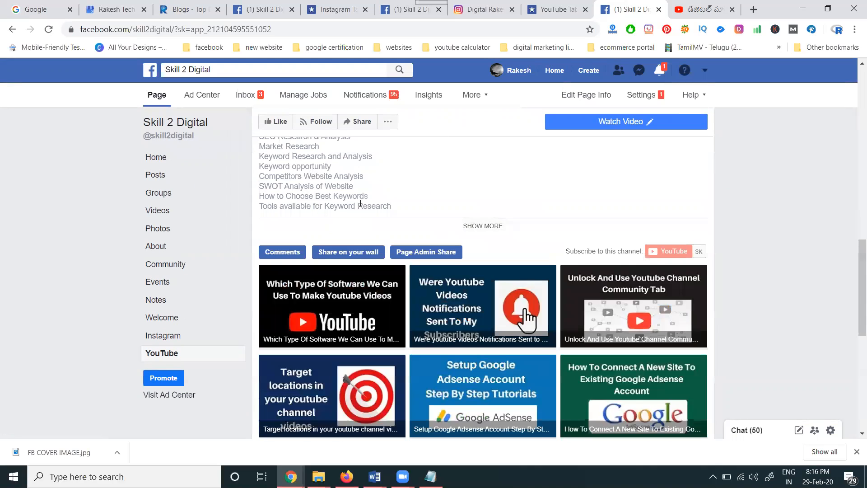
{"action": "scroll", "scroll_direction": "down", "scroll_amount": 3}
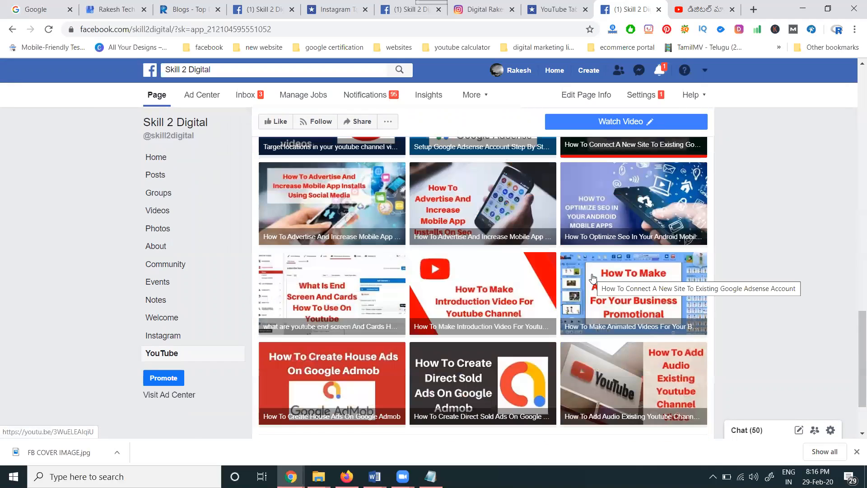